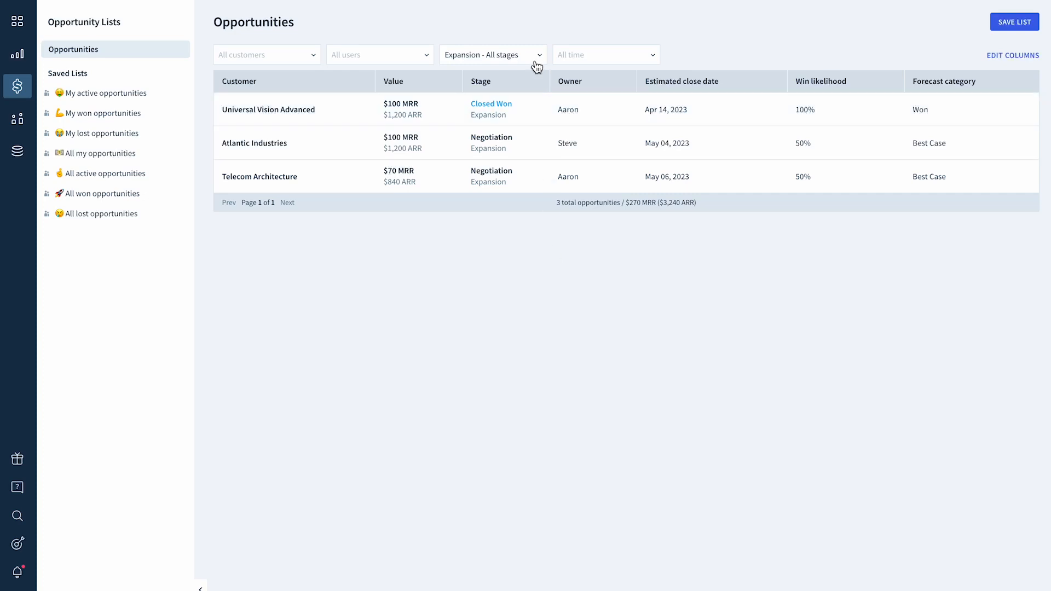
- Show the All active leads customer list instead of the opportunities table
click(491, 54)
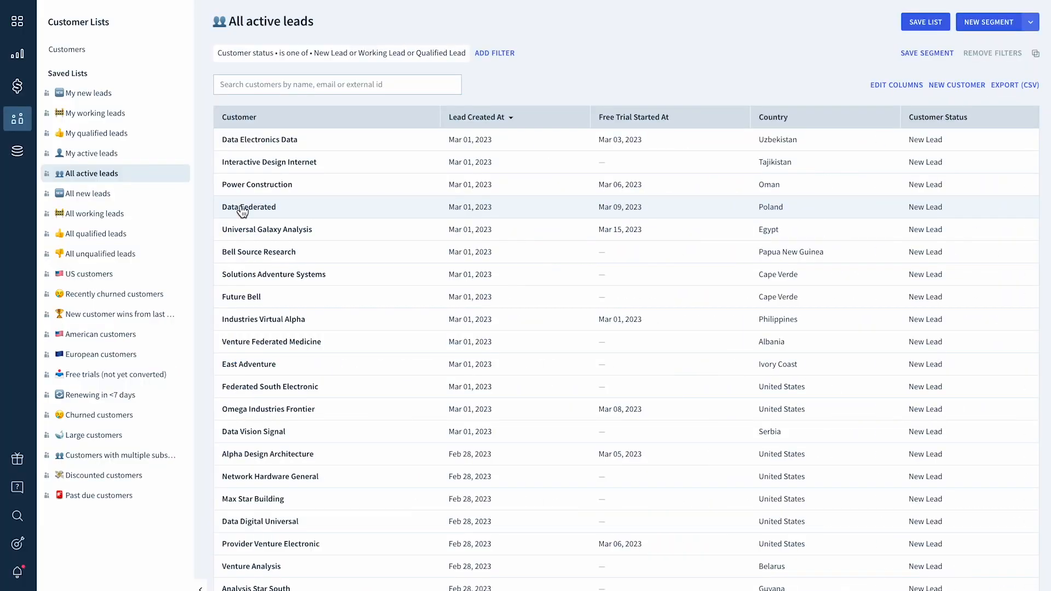
- Start a New Business opportunity for Data Federated in the Discovery stage
click(249, 207)
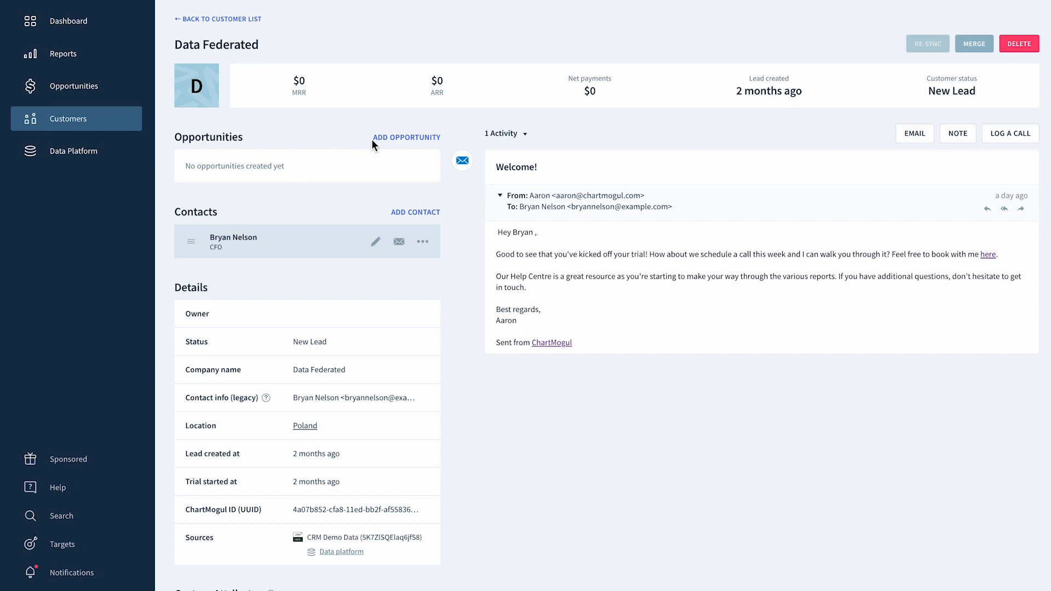
click(406, 137)
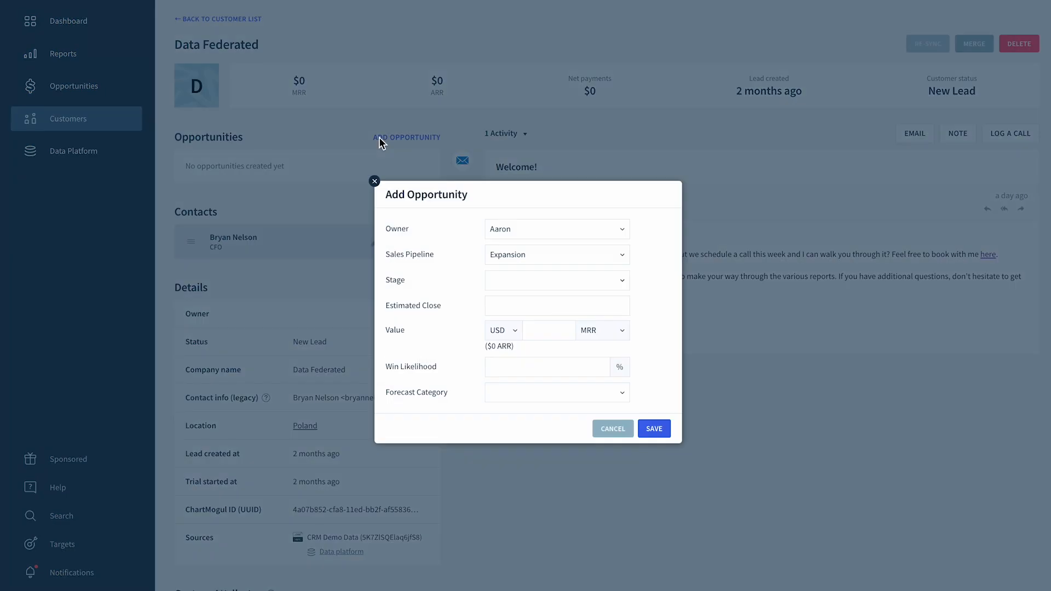
mouse_move(611, 259)
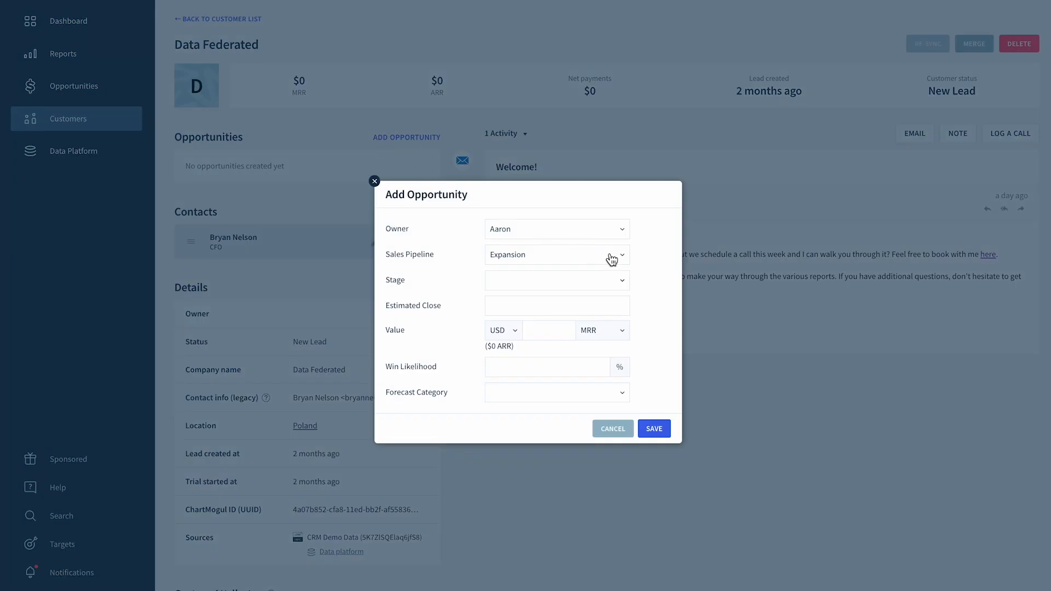
click(556, 253)
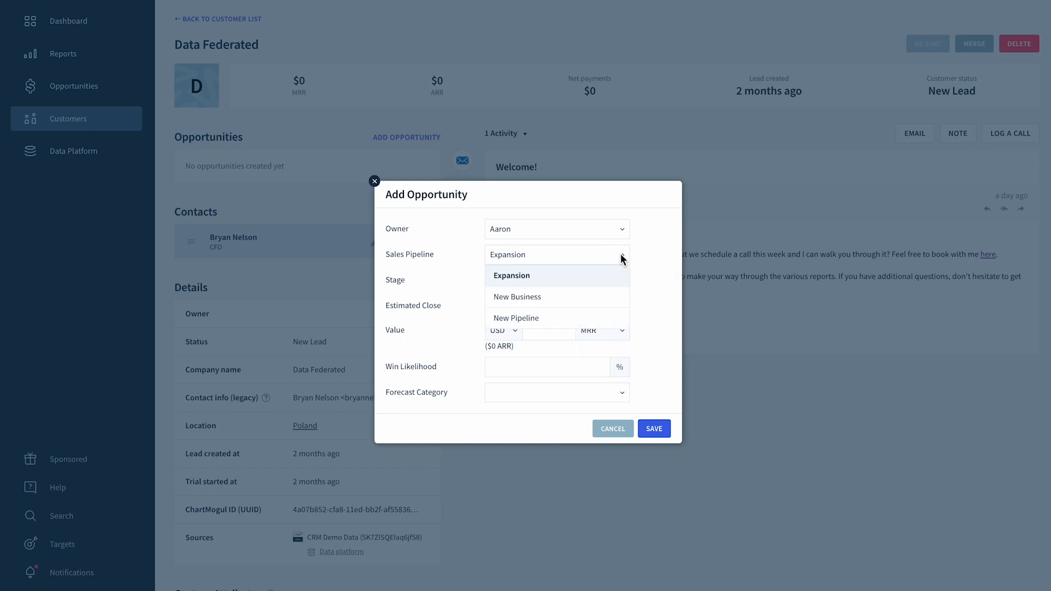
click(517, 297)
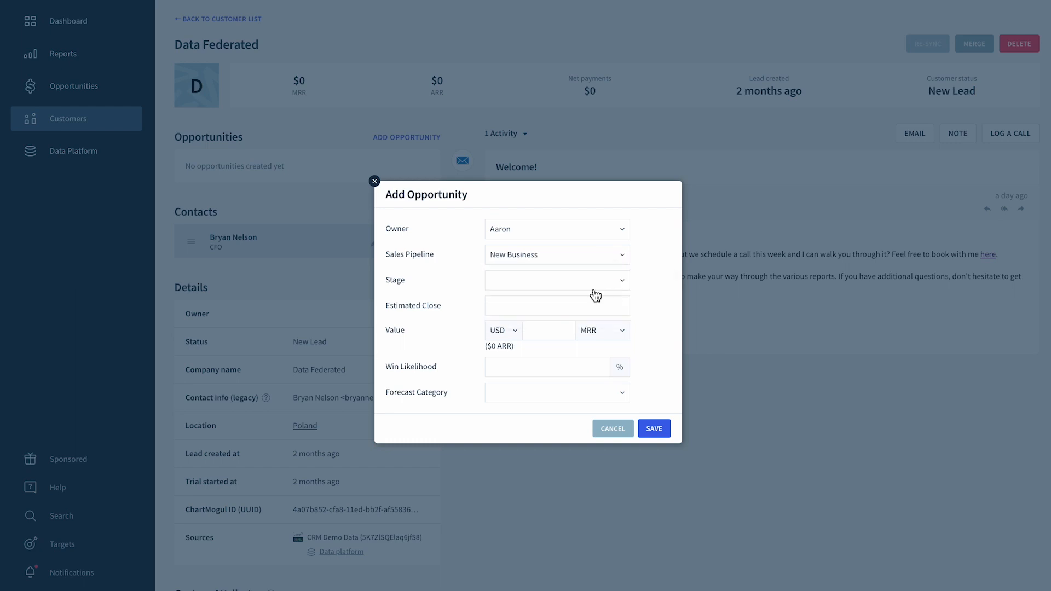
click(556, 279)
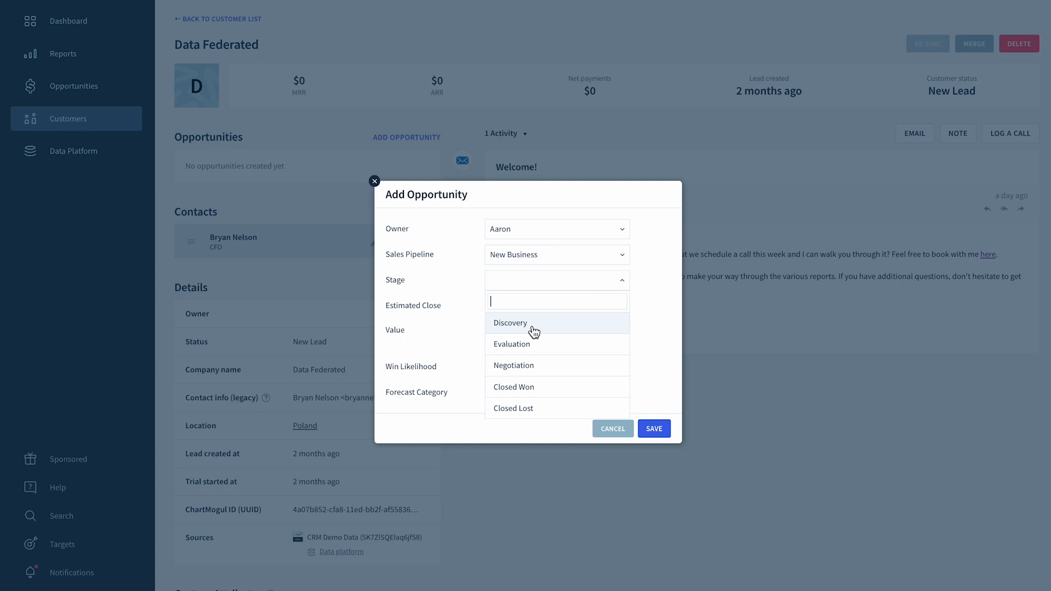
click(510, 323)
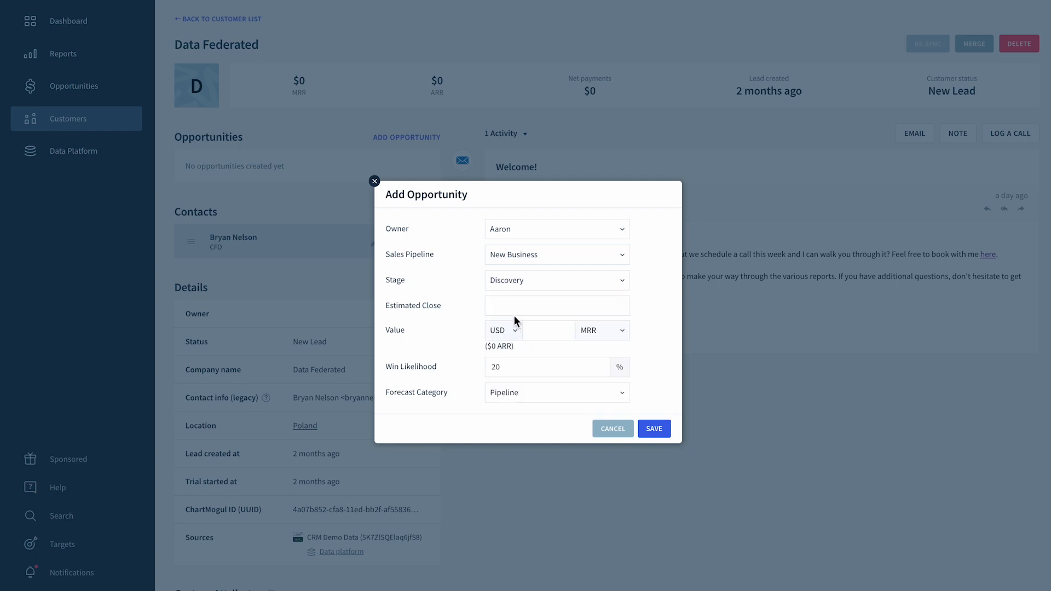
- Set the close date, value 100 USD MRR, Pipeline forecast category, and save the opportunity
click(556, 305)
text(2023-05-24)
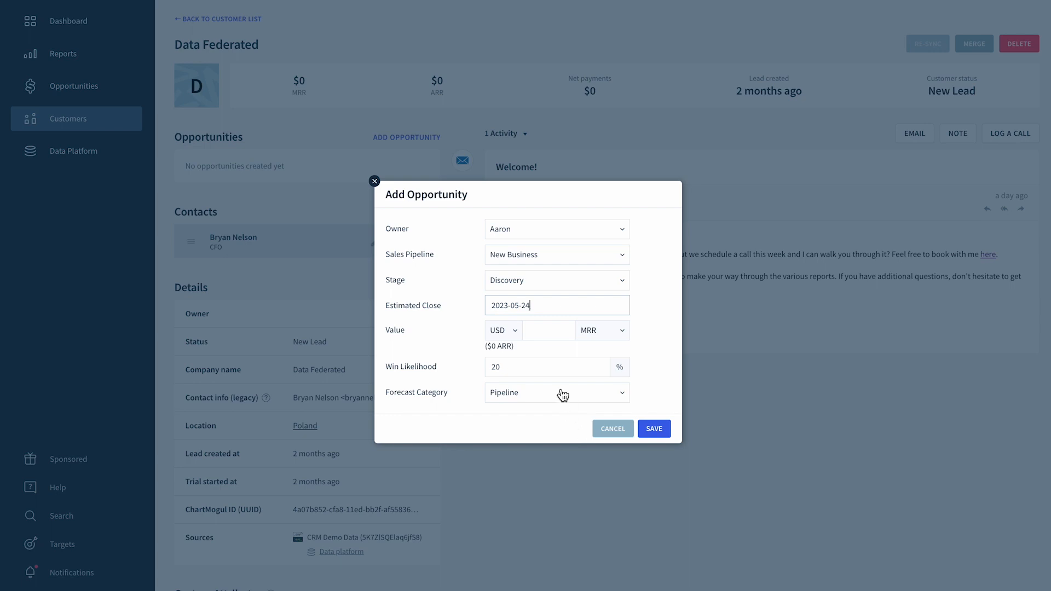
text(1)
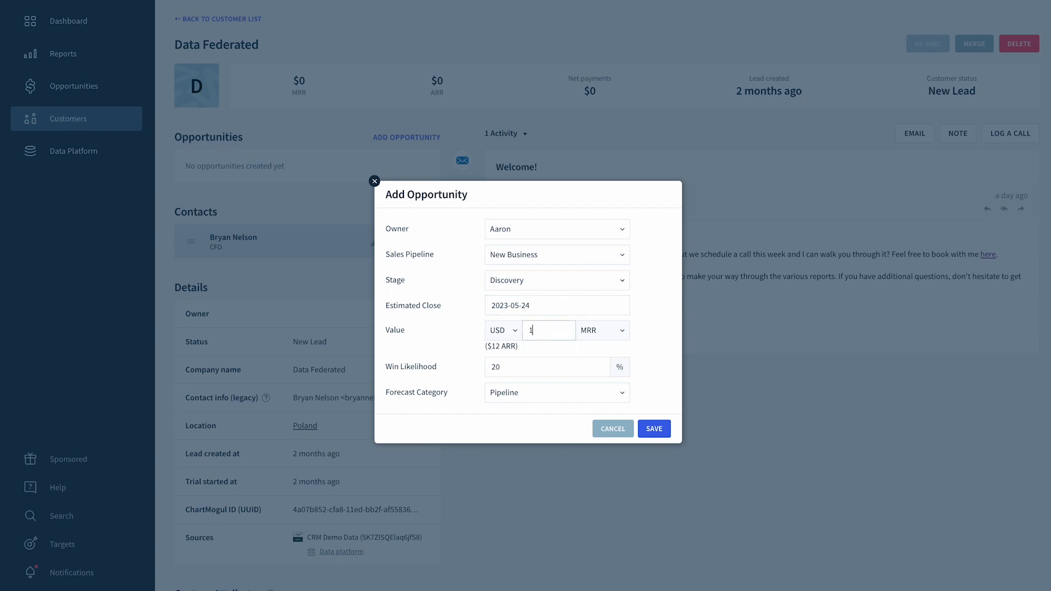
text(00)
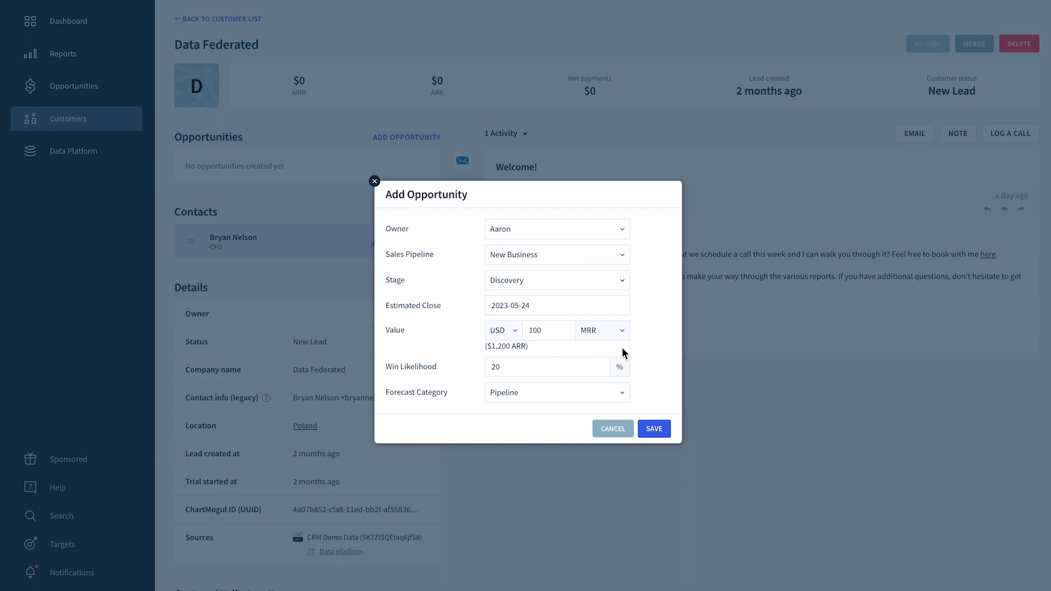
click(556, 392)
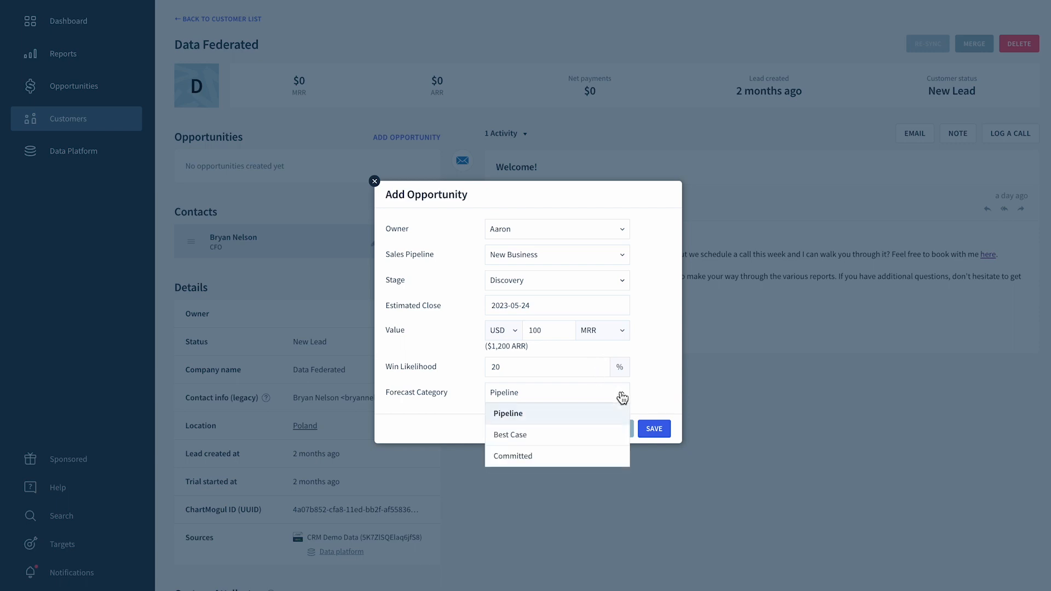
click(507, 413)
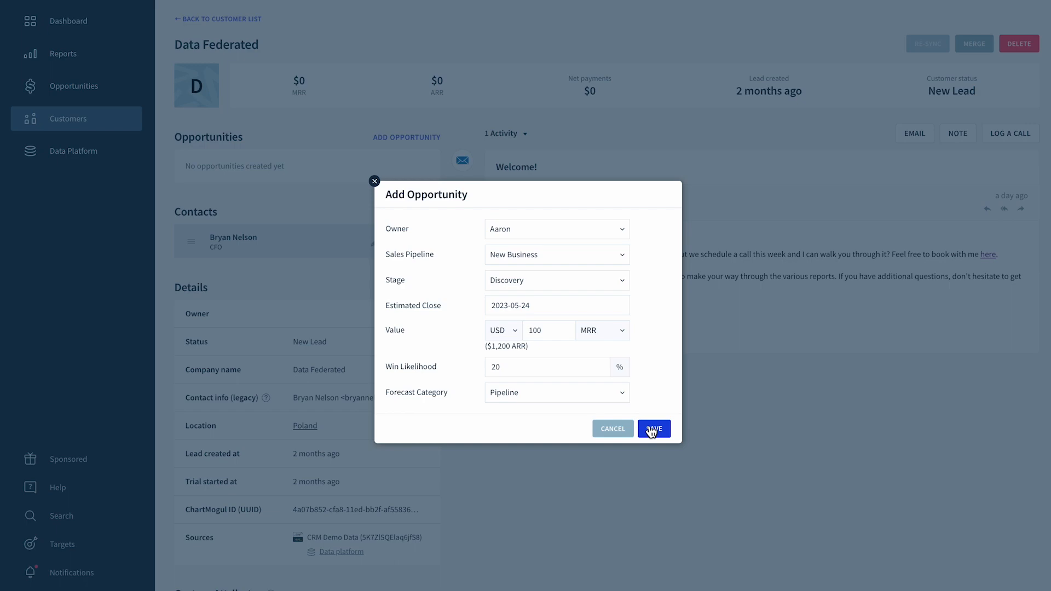
click(653, 429)
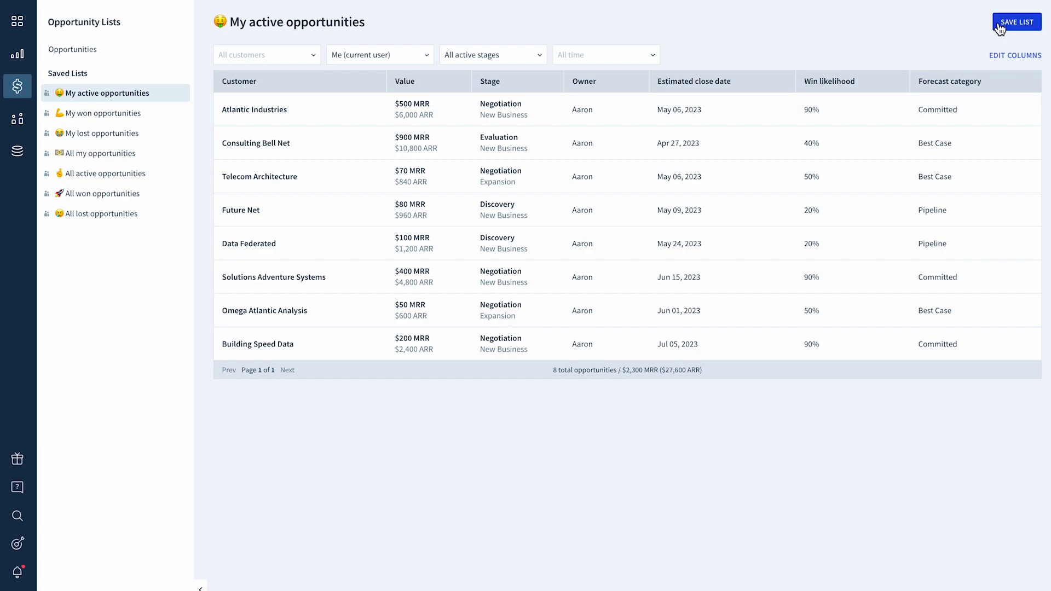
- Bring up the Update List dialog for the My active opportunities list
click(1016, 22)
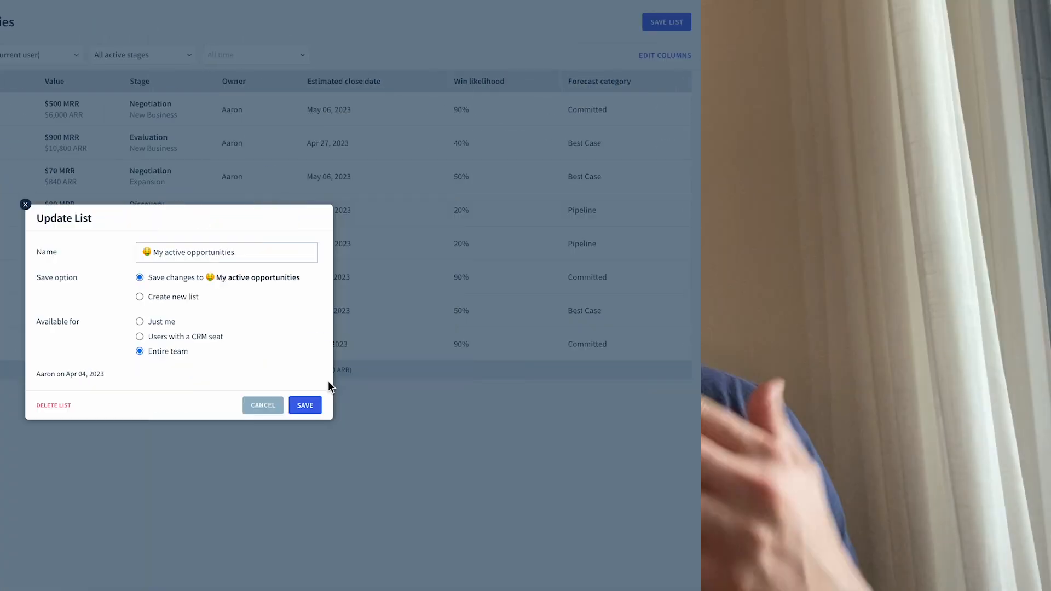